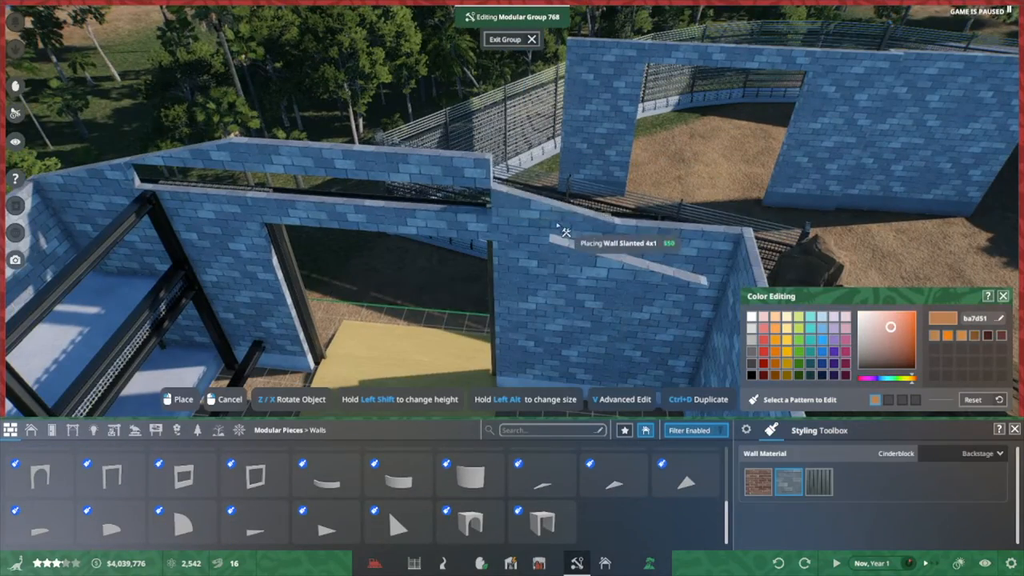
Step: Place a Wall Slanted 4x1 piece atop the cinderblock wall and select a panel piece
left_click(470, 476)
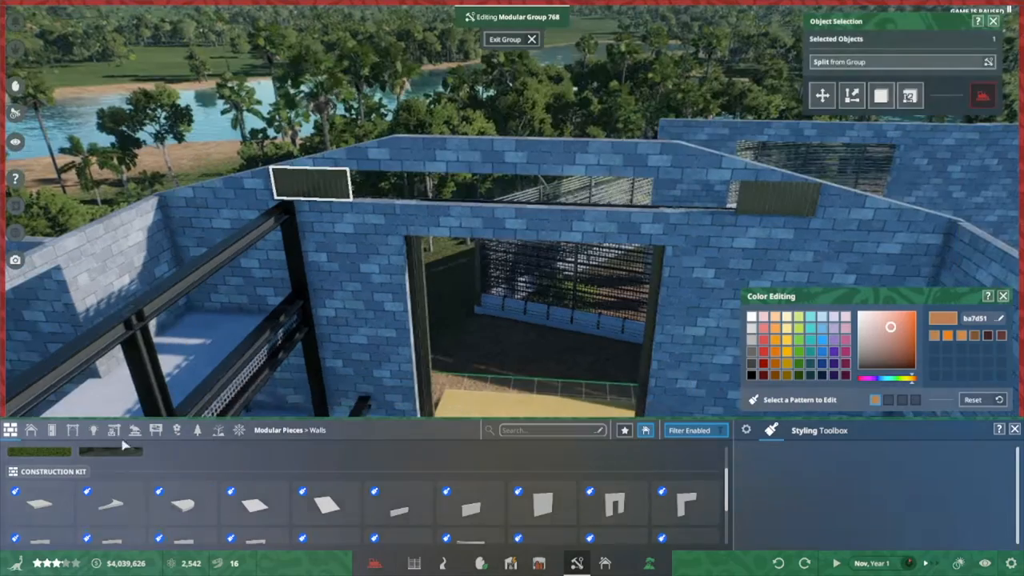
left_click(114, 430)
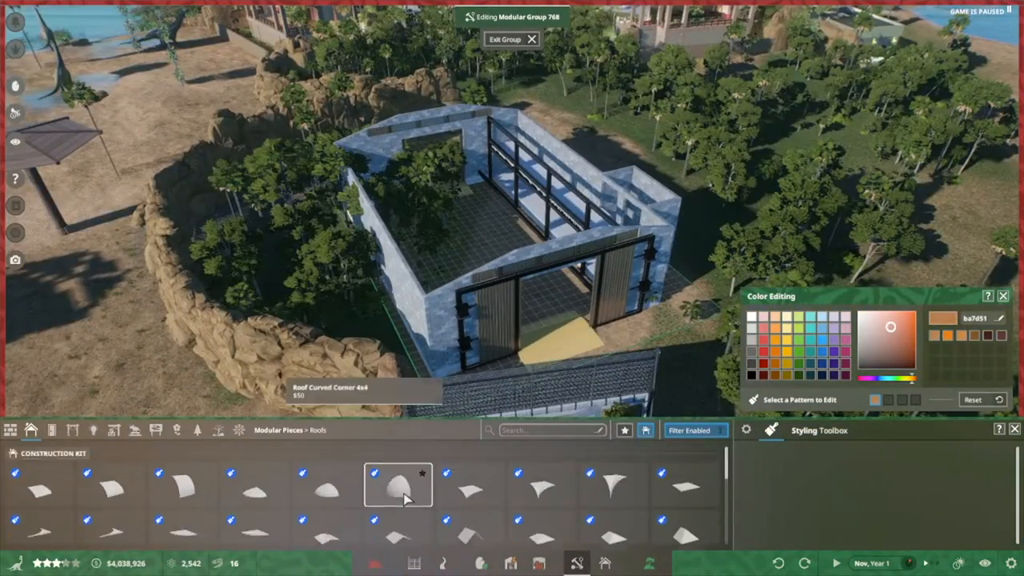
Step: Lay a Roof Slanted 4x1 panel along the wall top and choose a flat wooden-plank roof tile
left_click(398, 484)
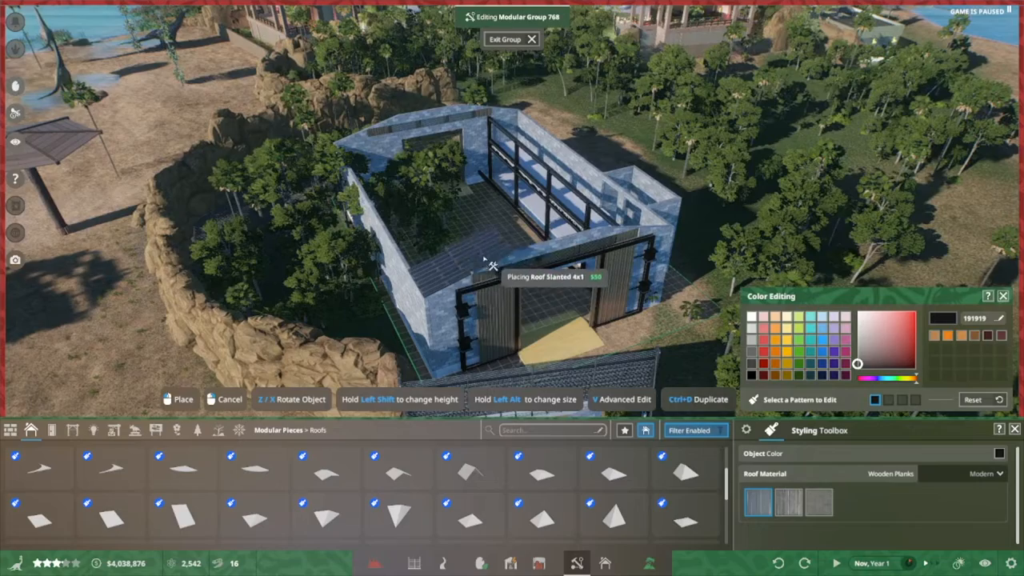
left_click(110, 516)
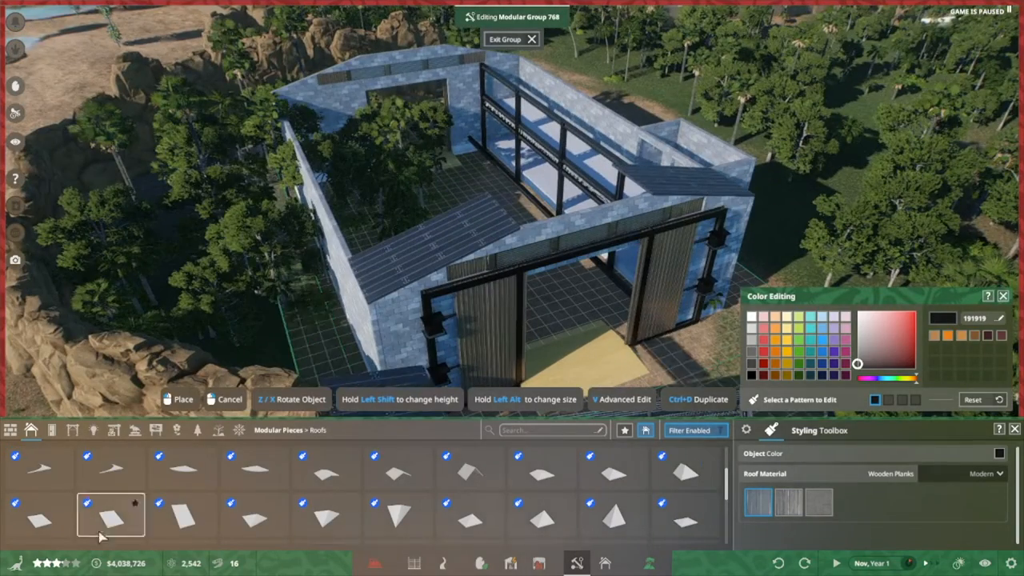
left_click(111, 517)
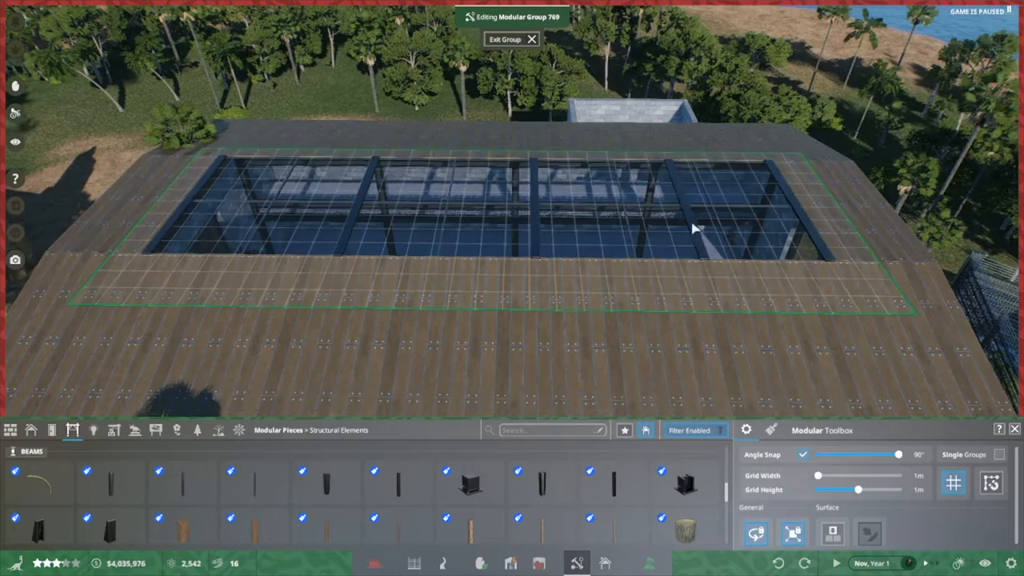
Step: Set a hip roof piece over the wall corner and choose the small angled wall piece
left_click(692, 228)
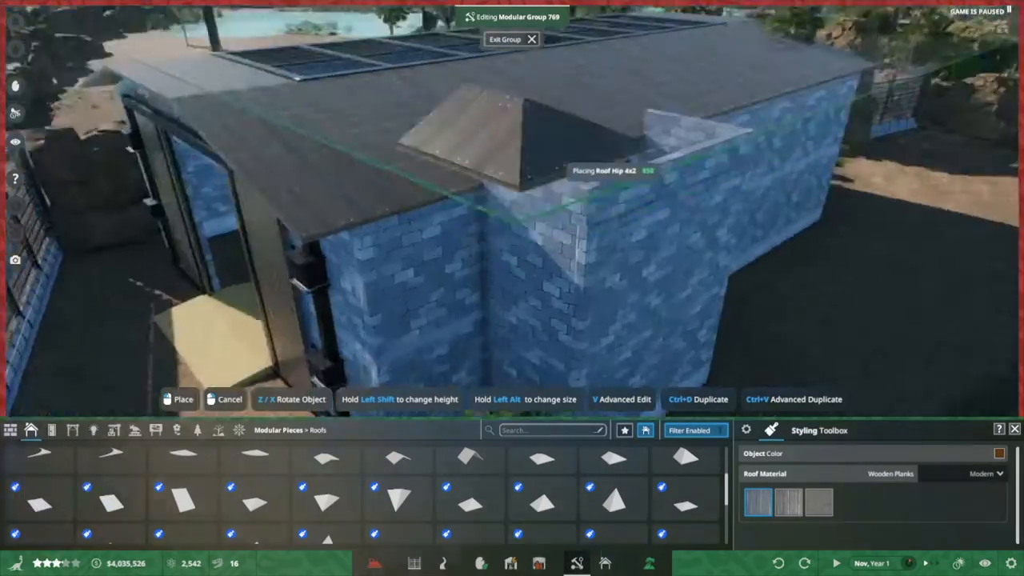
left_click(326, 477)
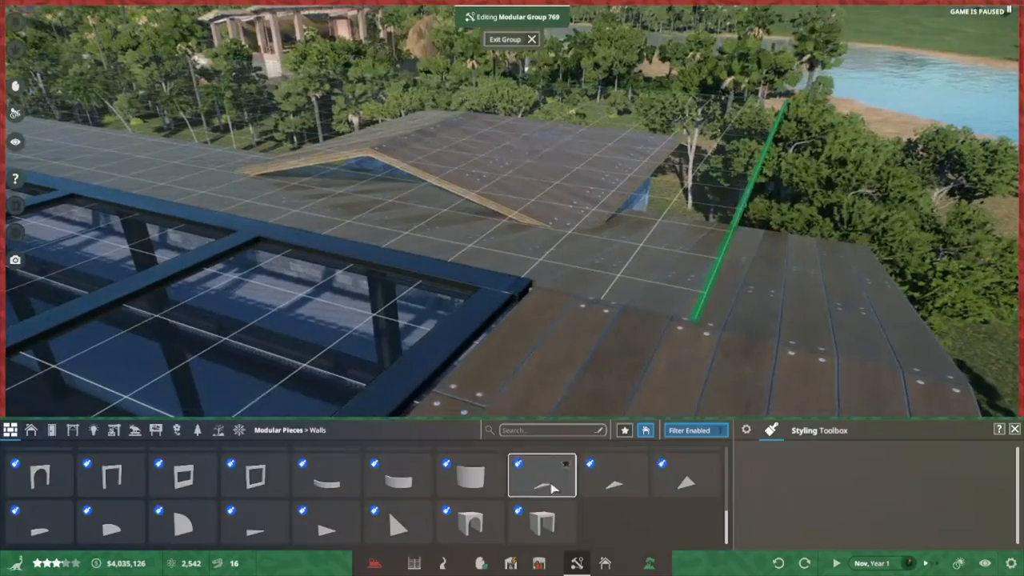
left_click(542, 476)
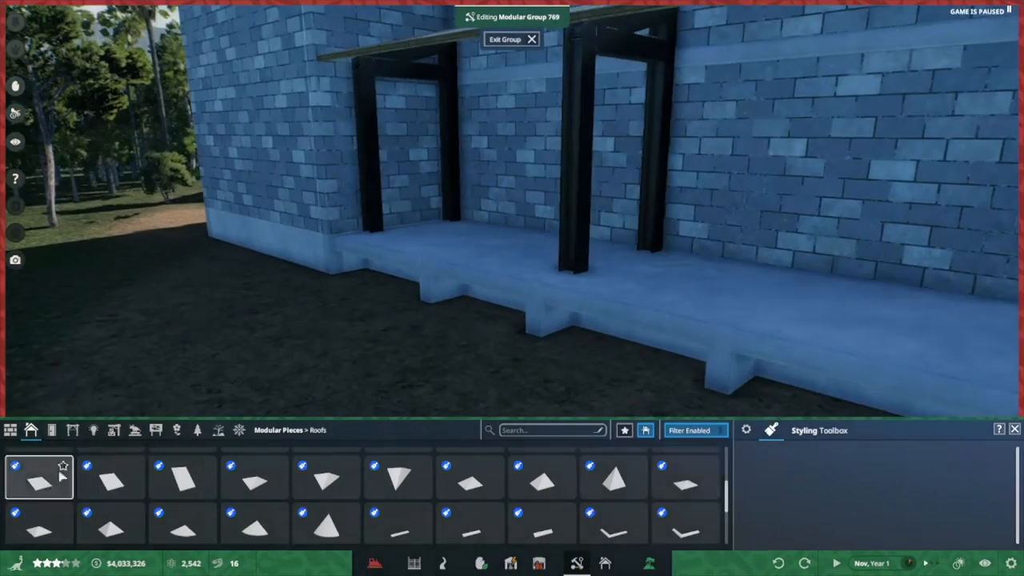
Step: Select a flat roof panel from Roofs for the loading dock overhang
left_click(52, 430)
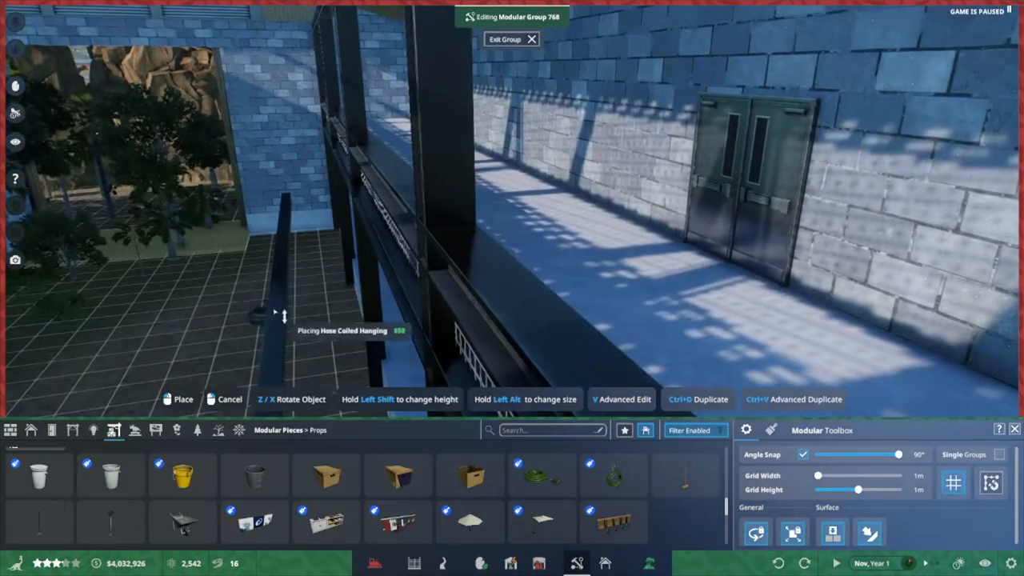
mouse_move(612, 252)
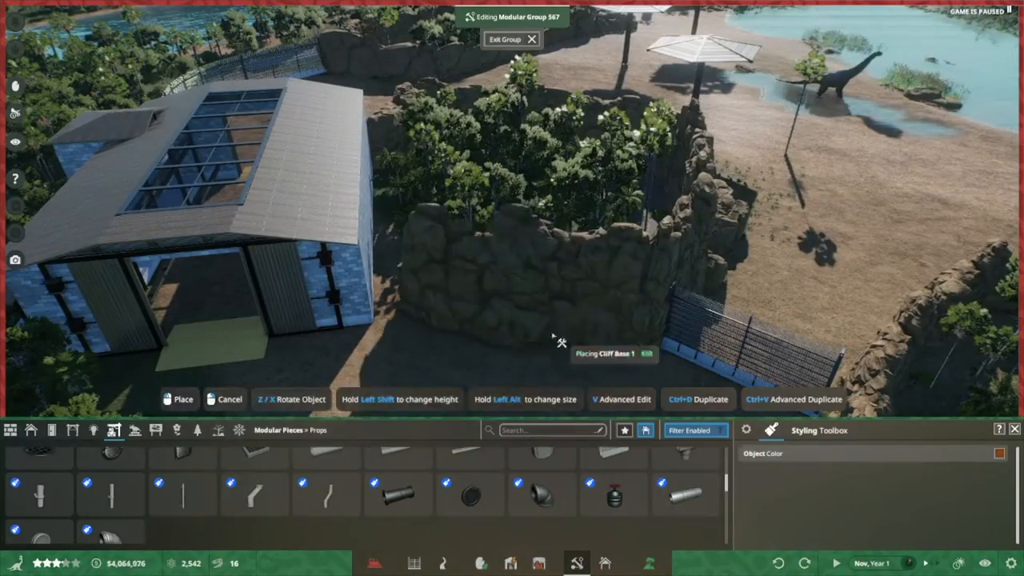
Step: Place a Cliff Base 1 rock beside the existing rock wall
left_click(552, 341)
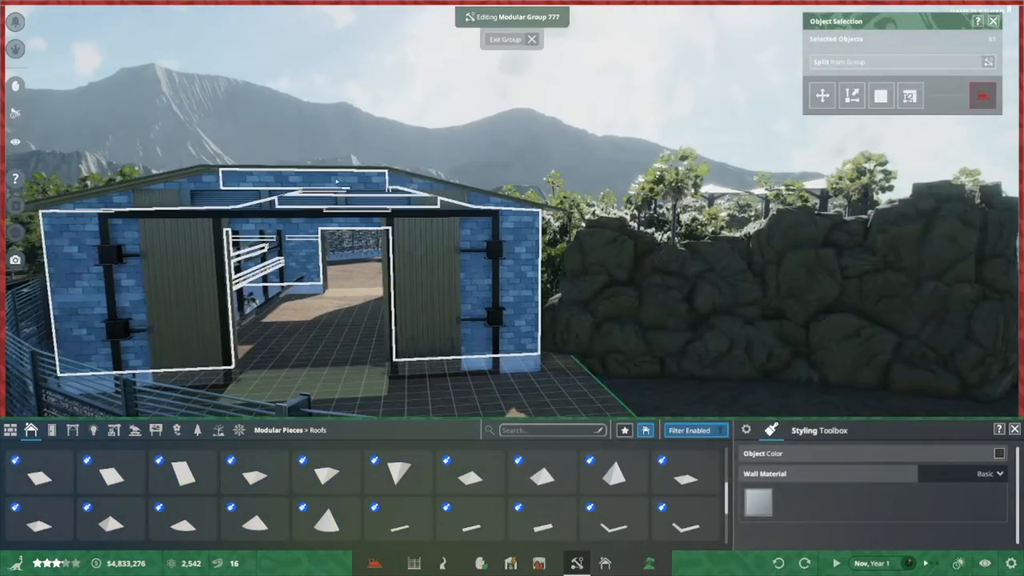
Step: Select the Wall Arch Square piece for the upper shelf level
left_click(1000, 453)
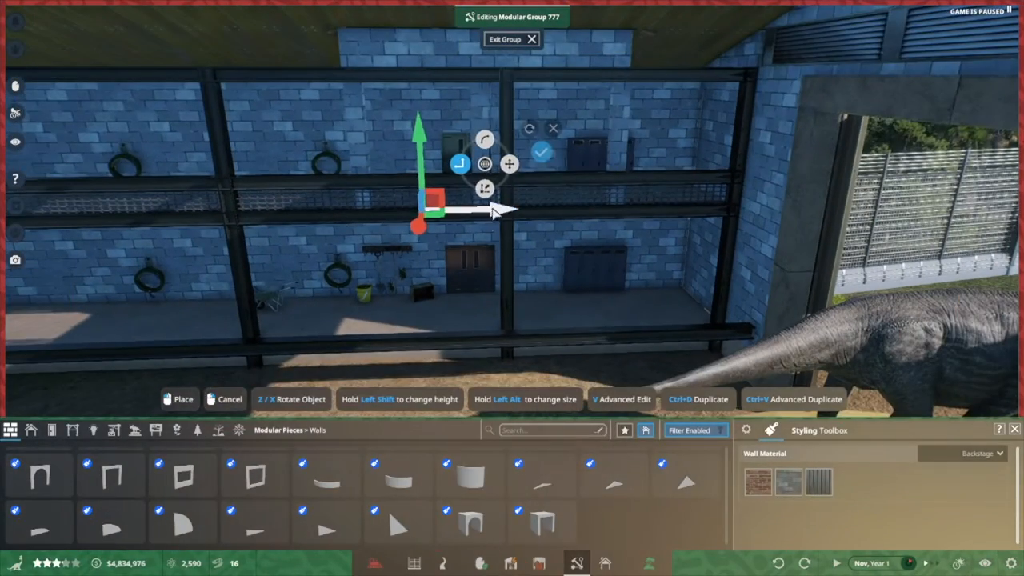
left_click(111, 476)
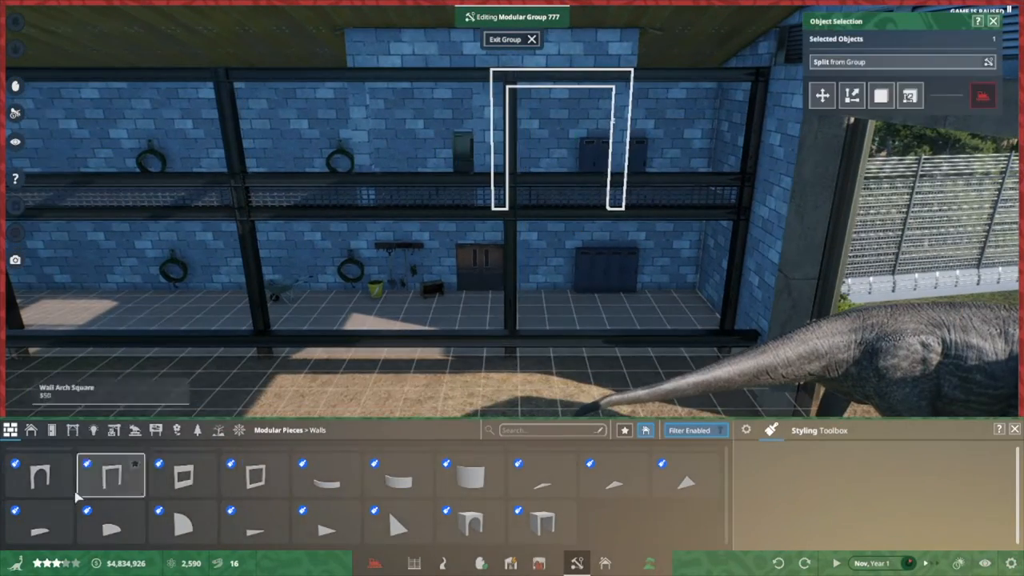